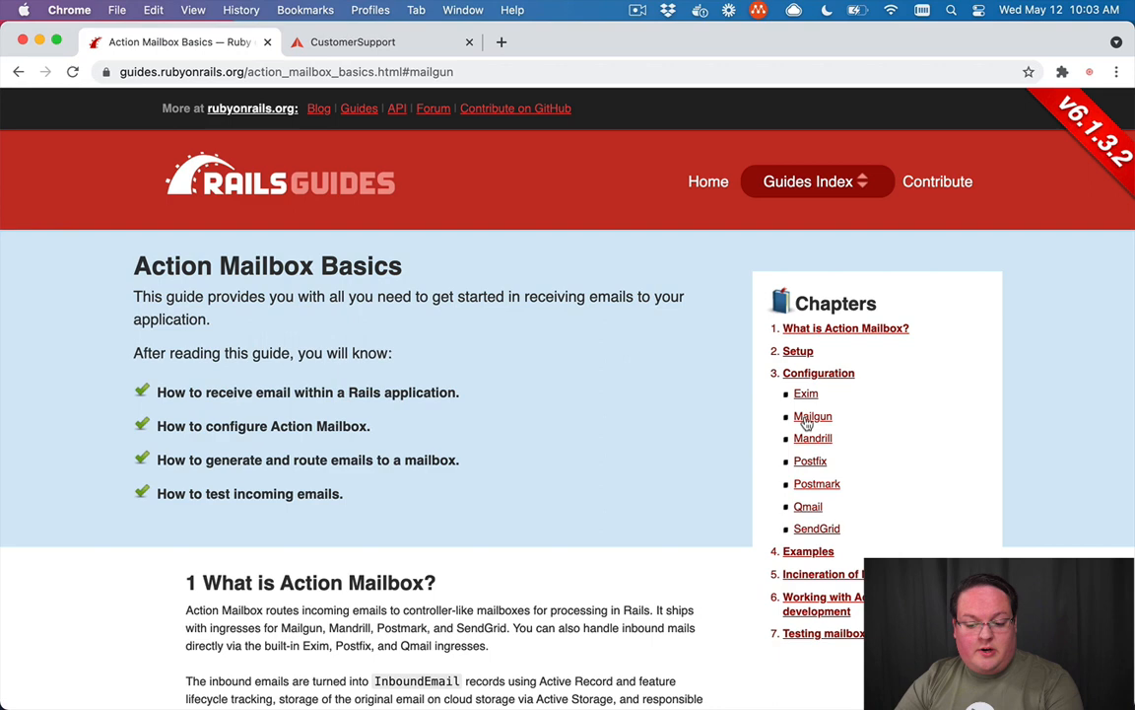
# Browse the Mailgun section of the guide and run rails db:migrate for Action Mailbox.
pyautogui.click(812, 416)
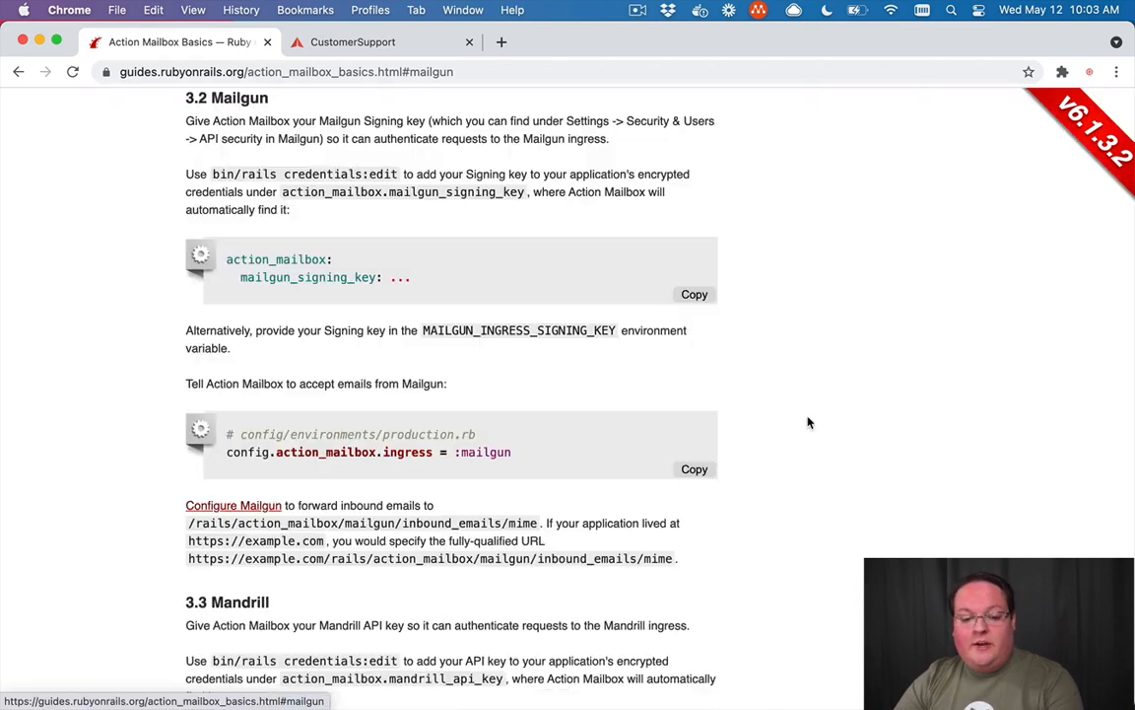
pyautogui.moveTo(457, 228)
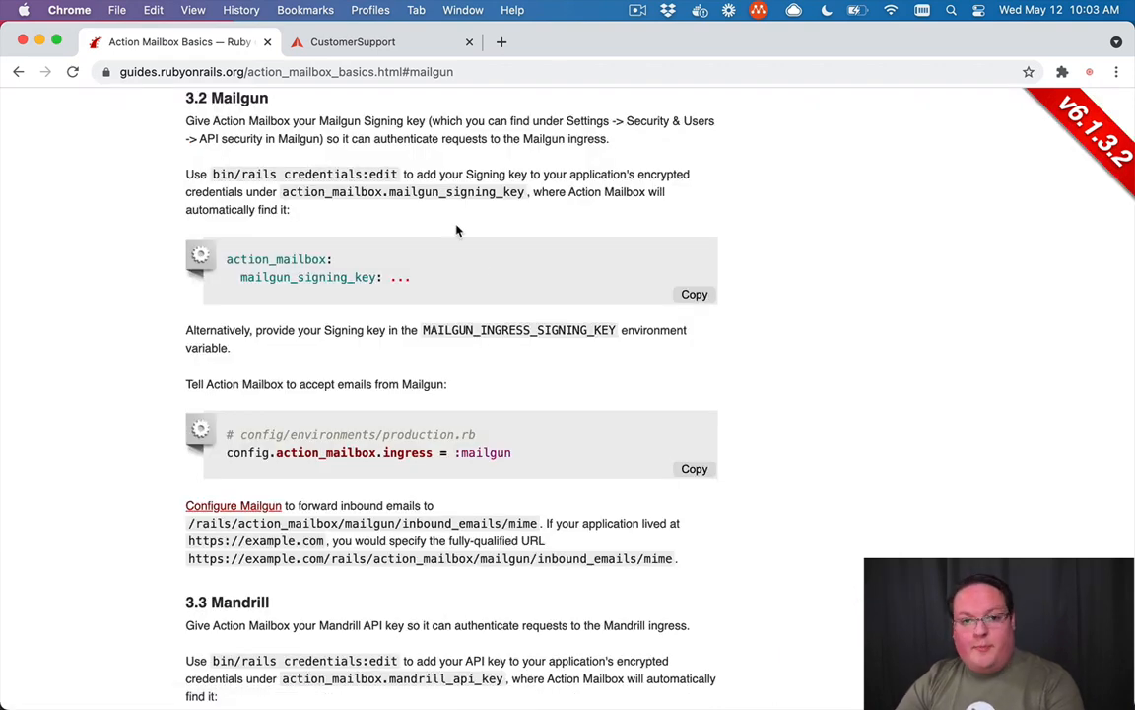
pyautogui.moveTo(359, 235)
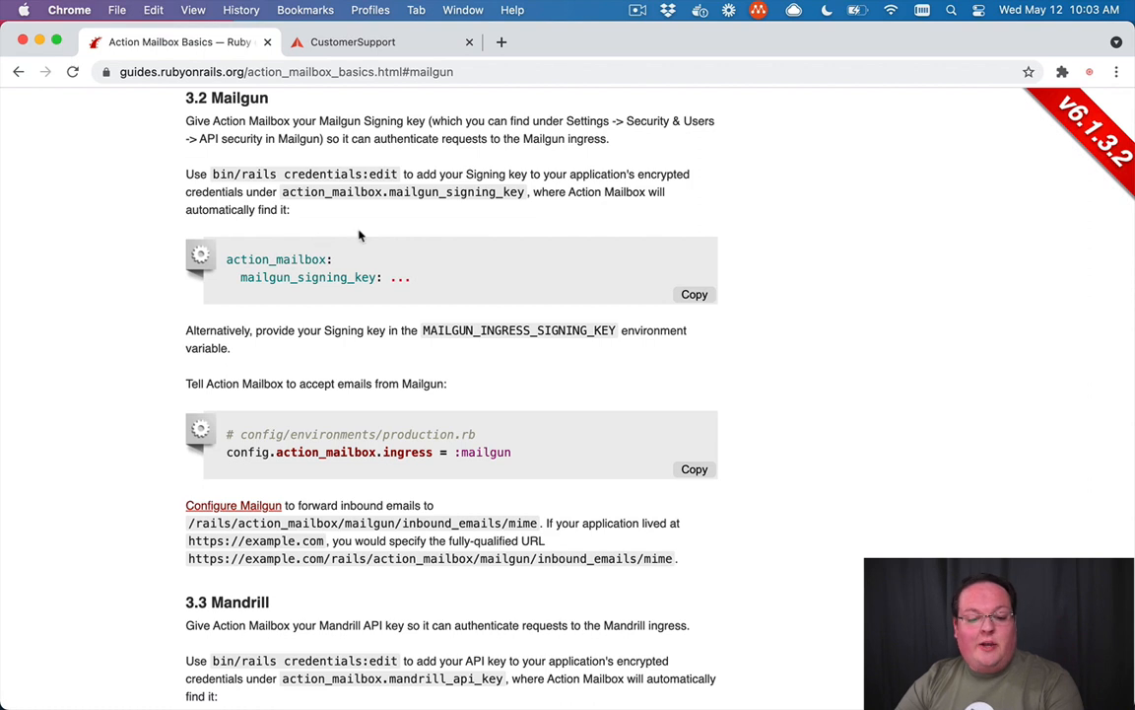
pyautogui.moveTo(391, 284)
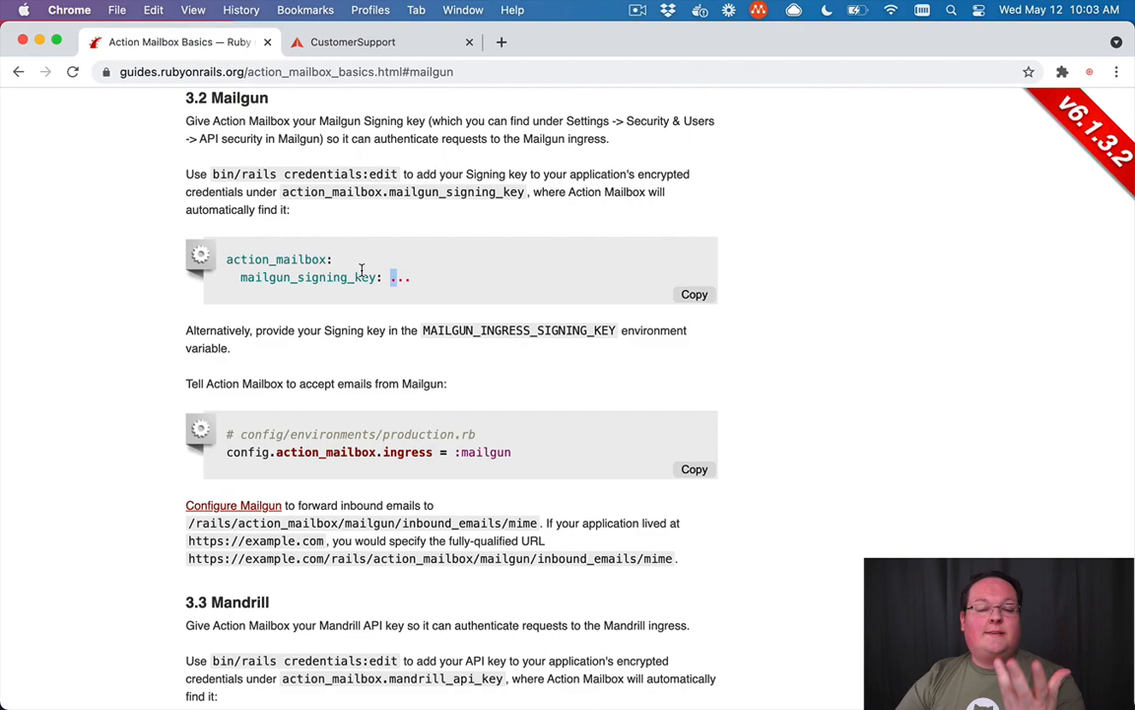
pyautogui.moveTo(280, 260)
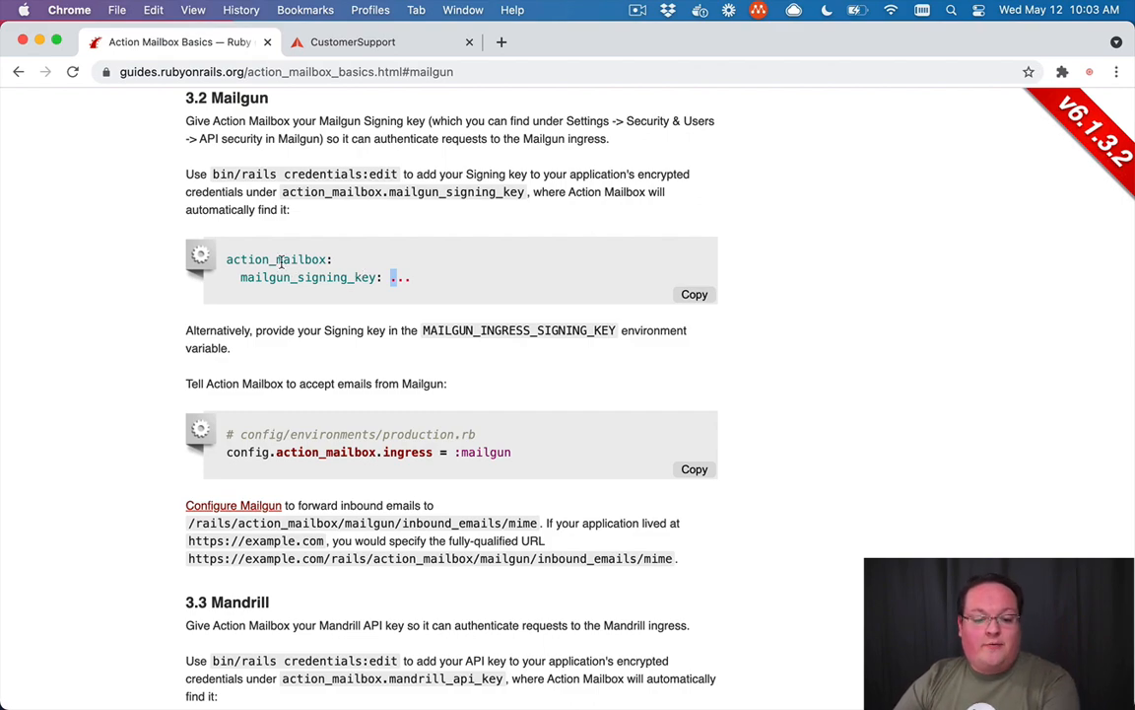
pyautogui.scroll(3)
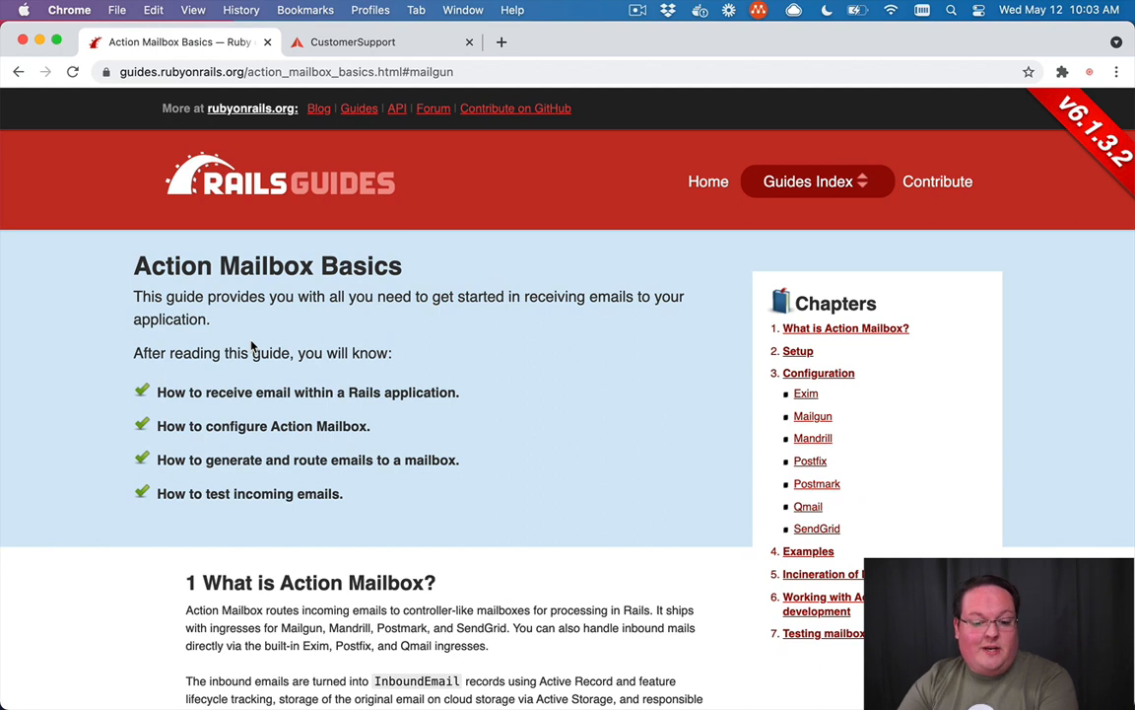
pyautogui.moveTo(789, 520)
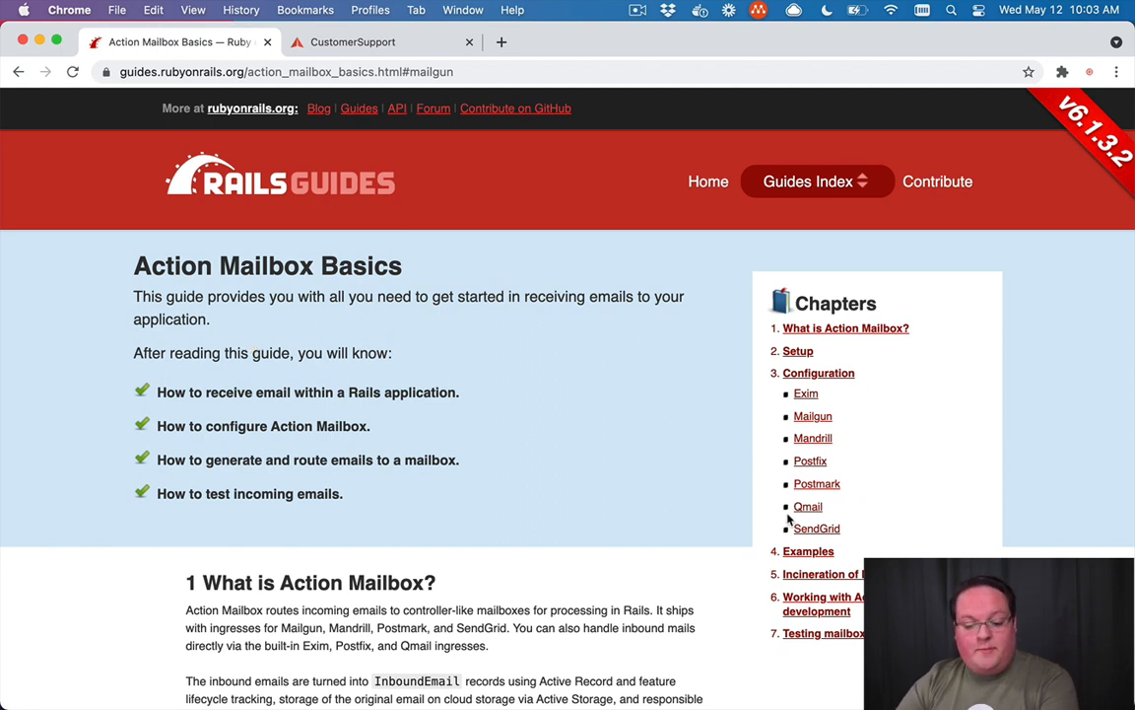
pyautogui.moveTo(705, 390)
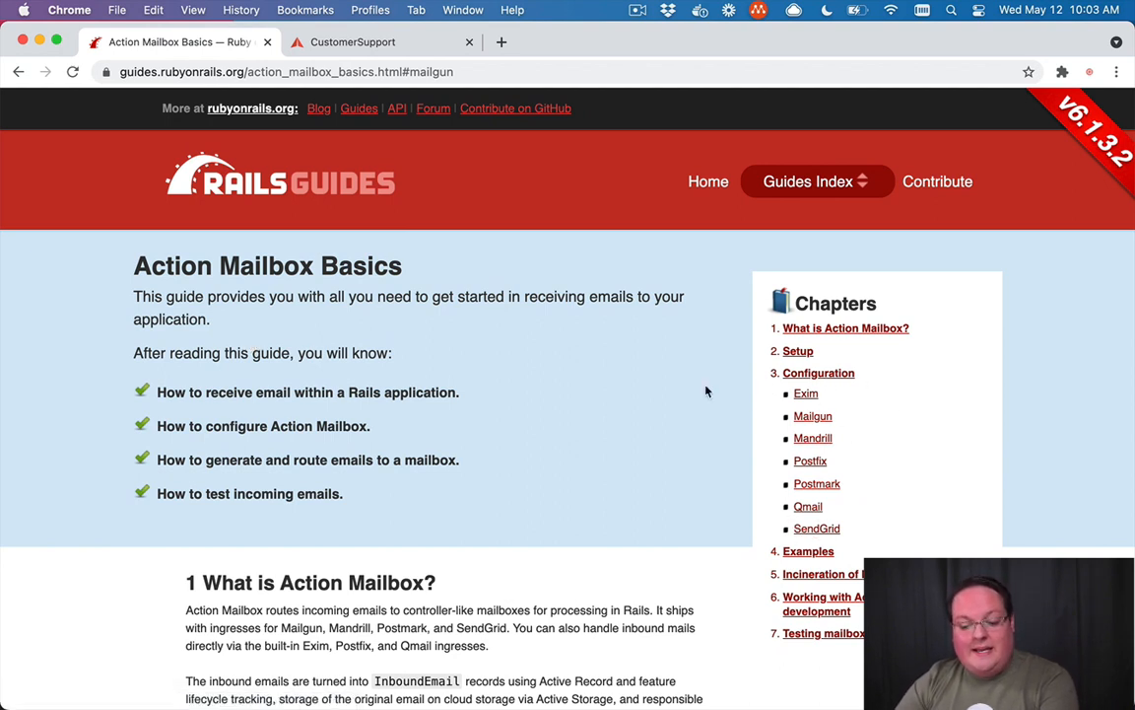
pyautogui.moveTo(670, 506)
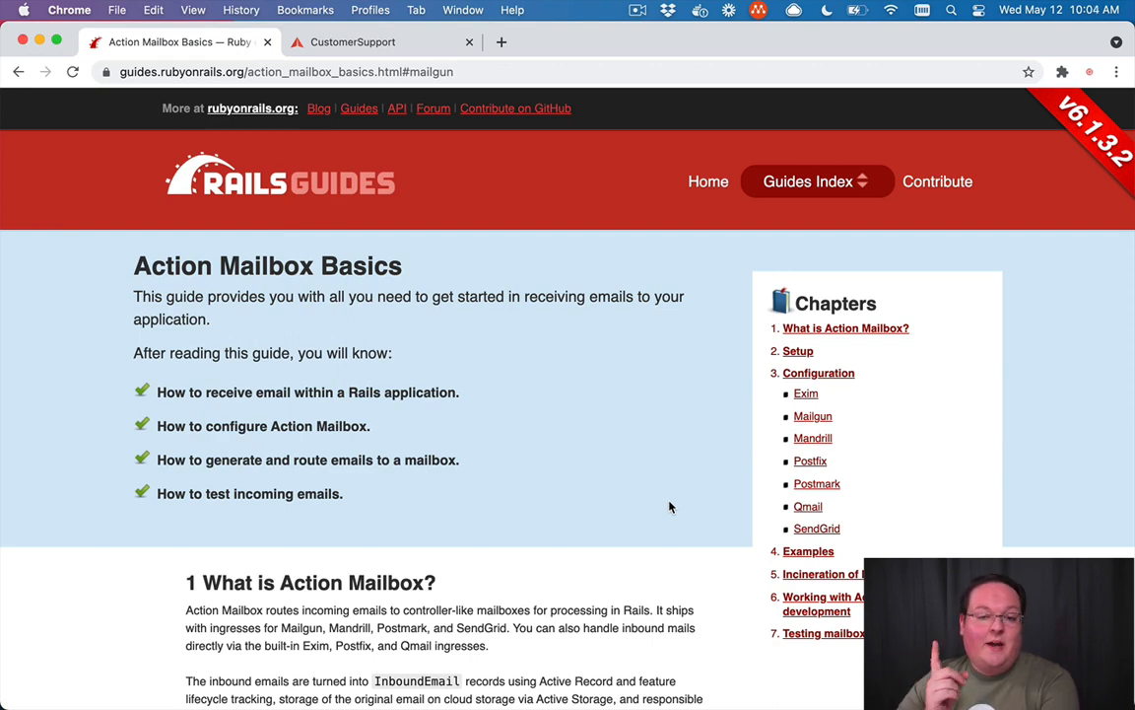
pyautogui.scroll(-3)
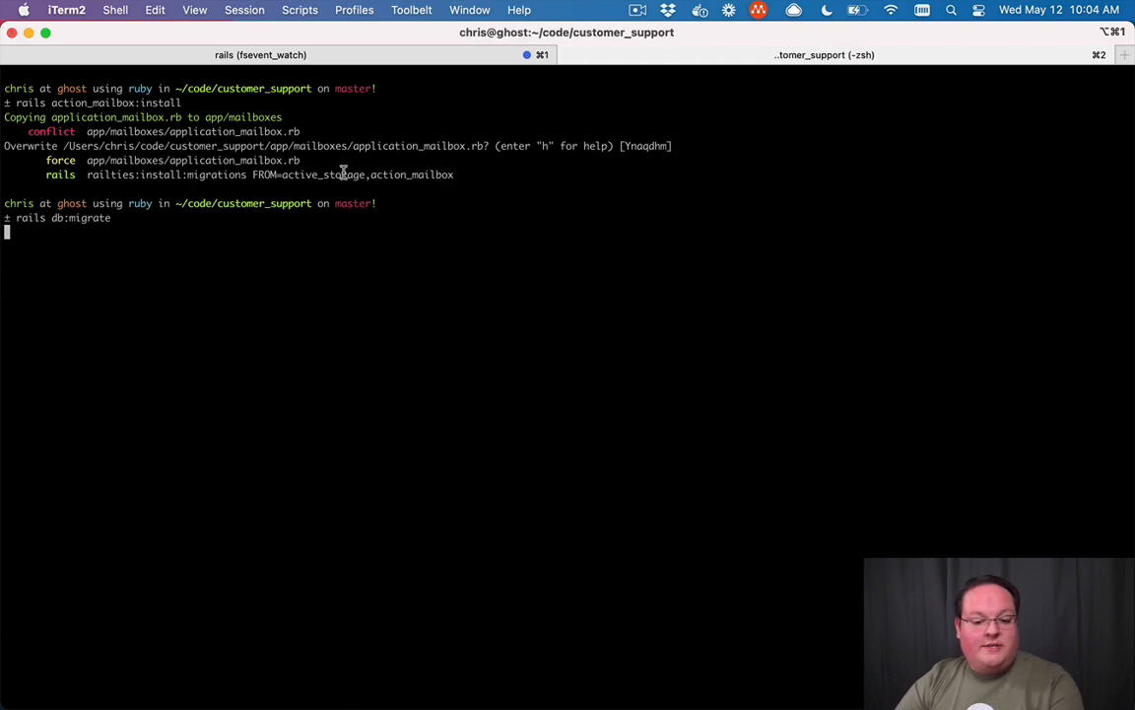
pyautogui.press('Return')
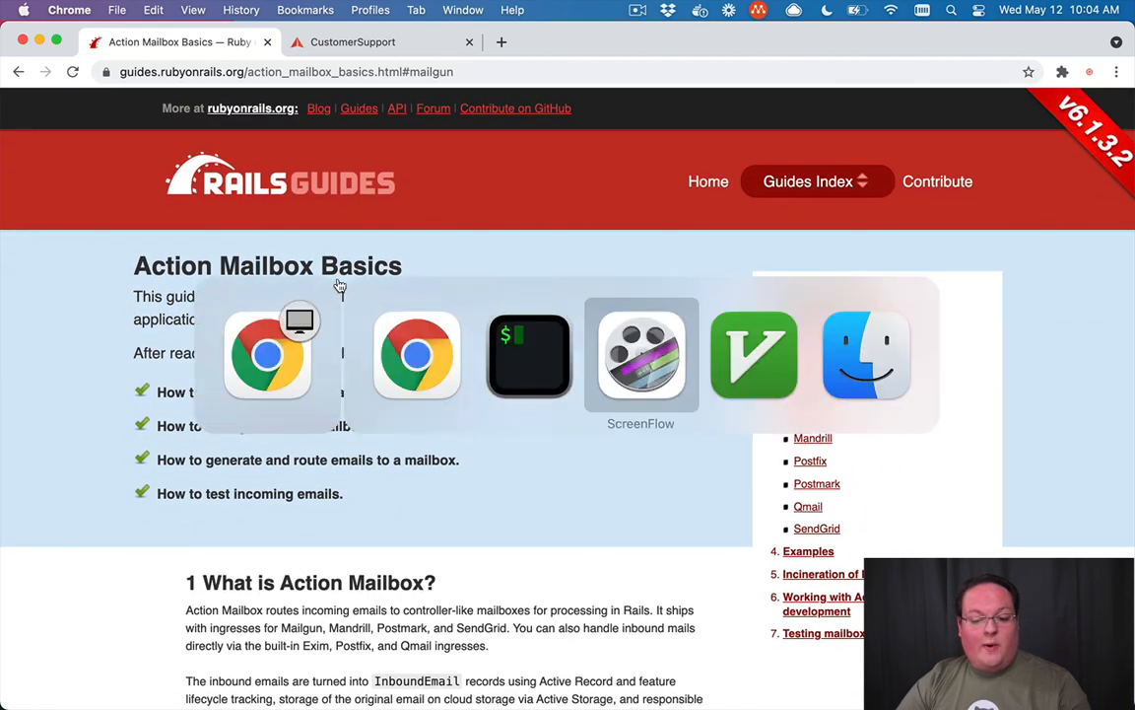
# Bring MacVim forward and start a new line below the routing comment in application_mailbox.rb.
pyautogui.click(753, 355)
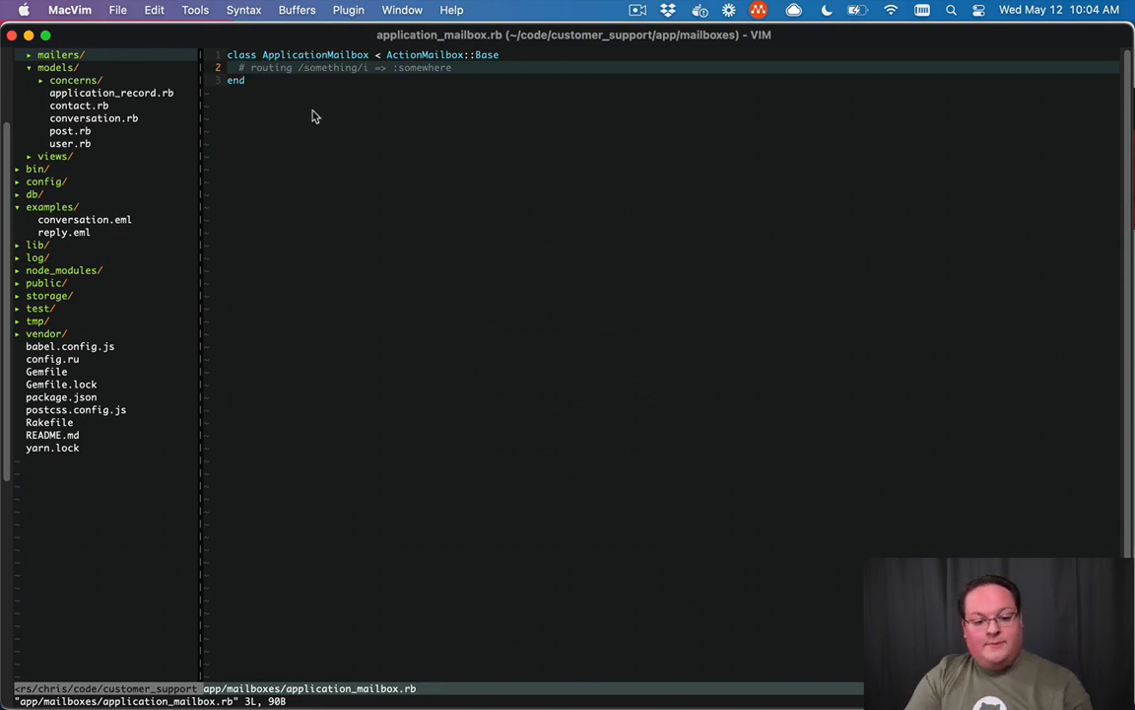
pyautogui.press('o')
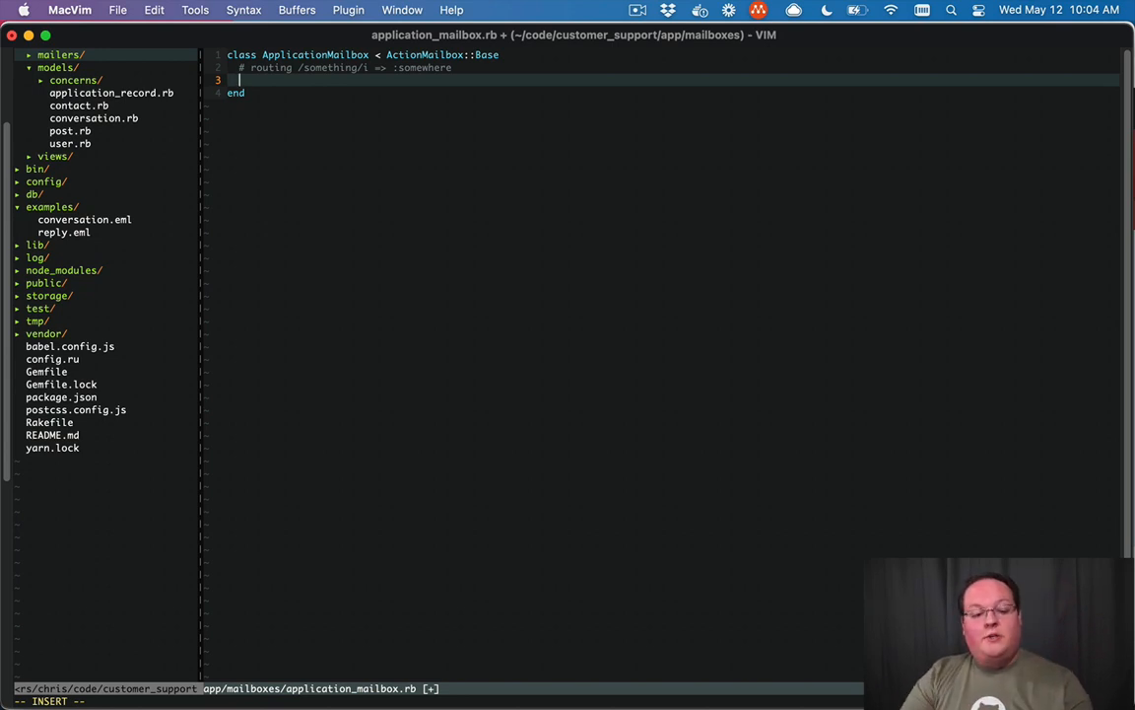
pyautogui.write('# conversation-1')
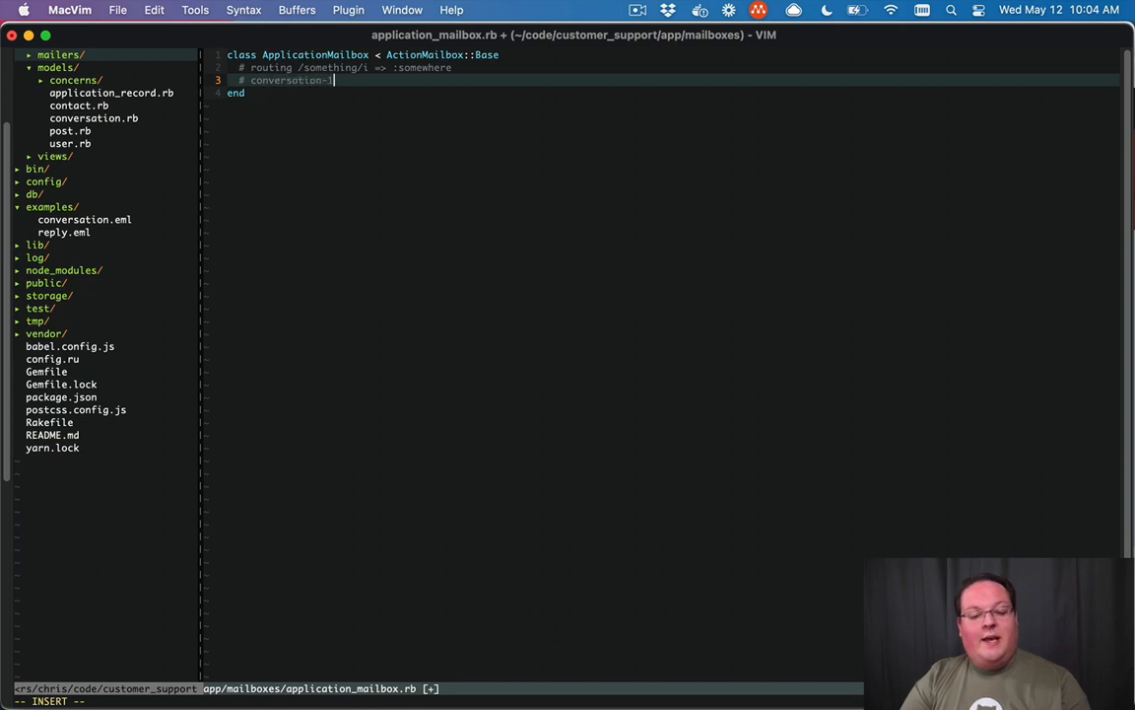
pyautogui.write('2345@example.com ->')
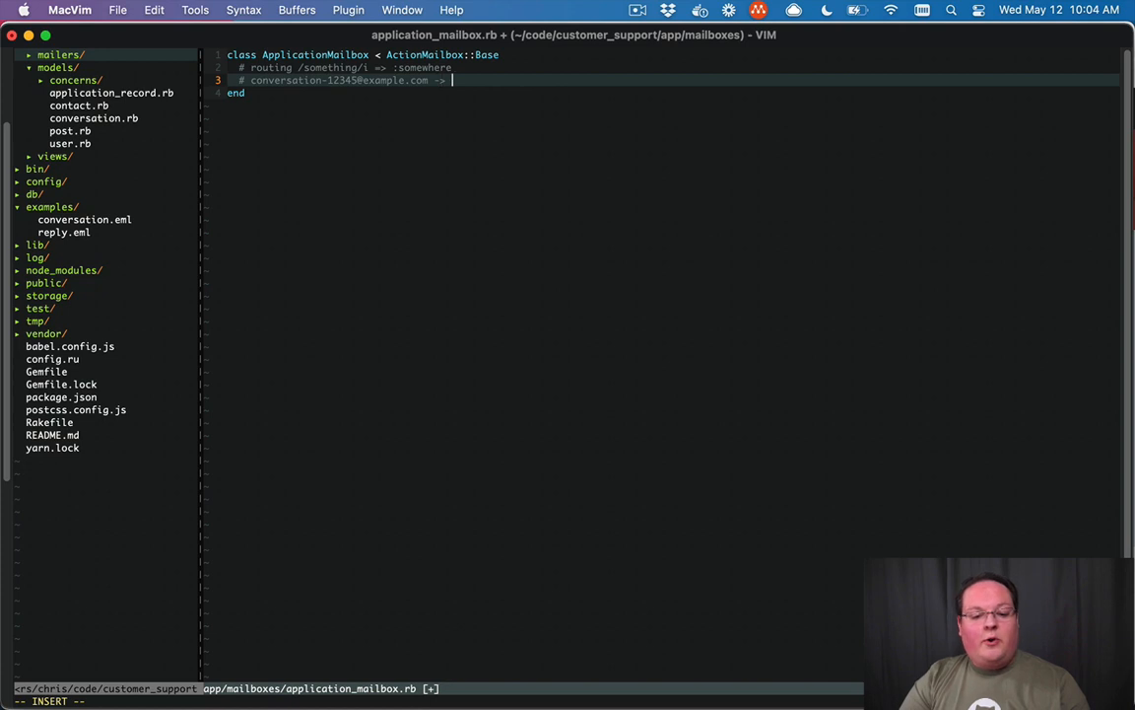
pyautogui.write('RepliesM')
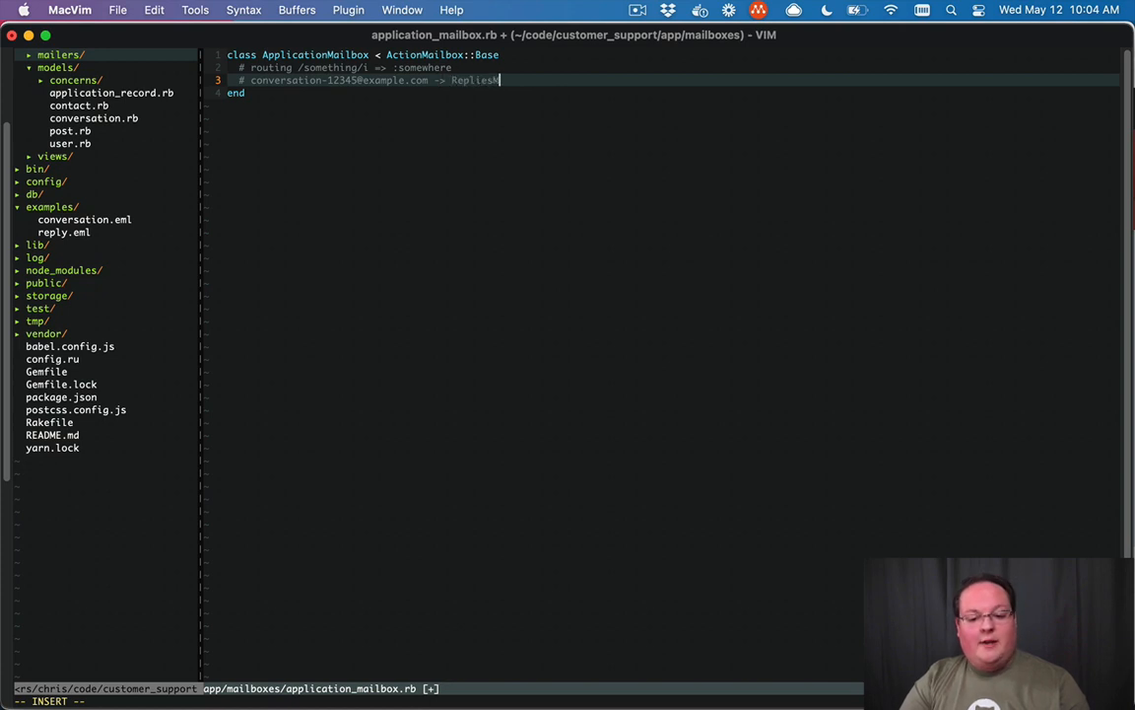
pyautogui.press('Return')
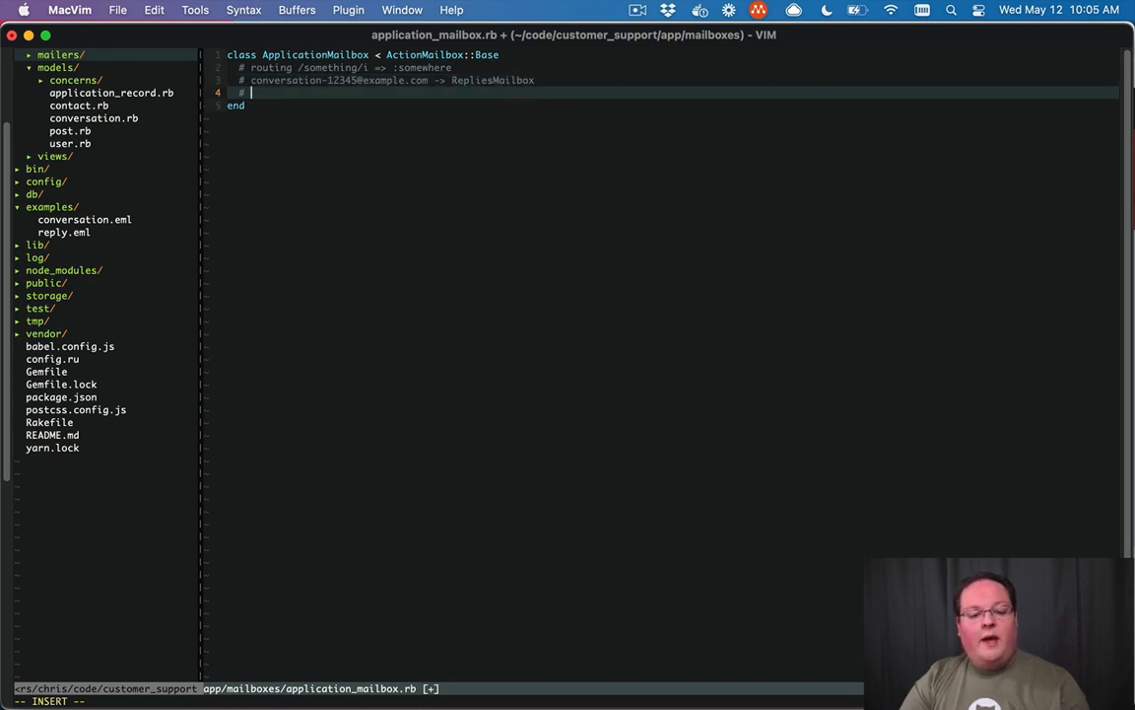
pyautogui.write('support@')
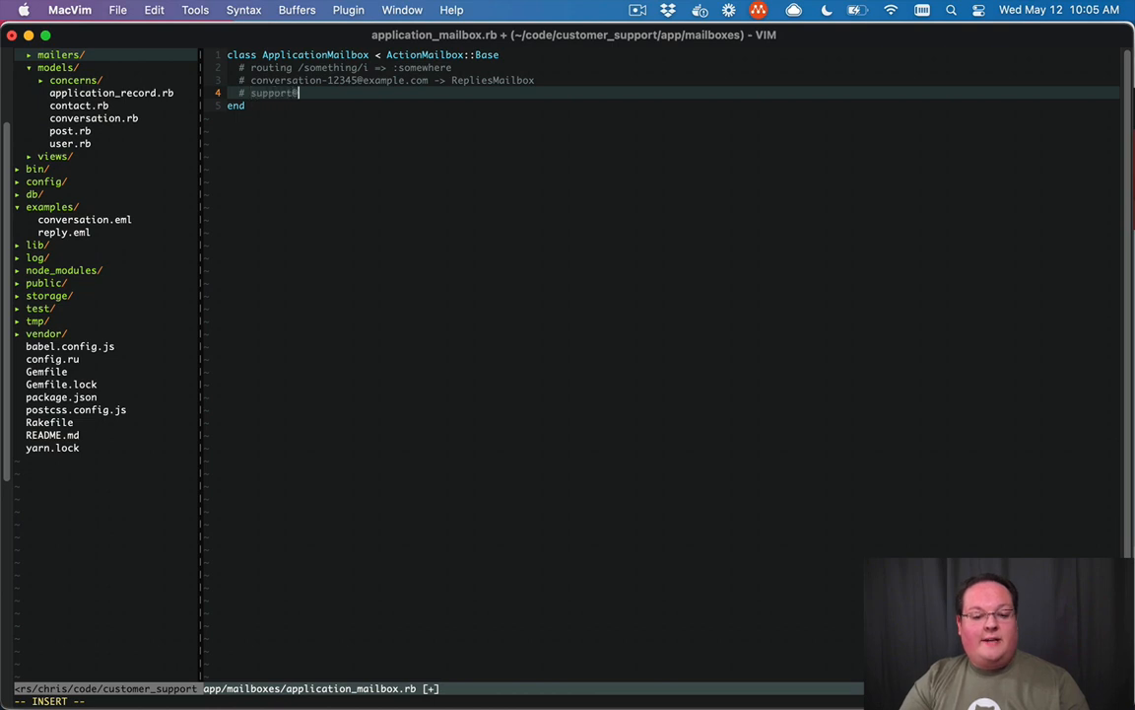
pyautogui.write('@example.com -> Convers')
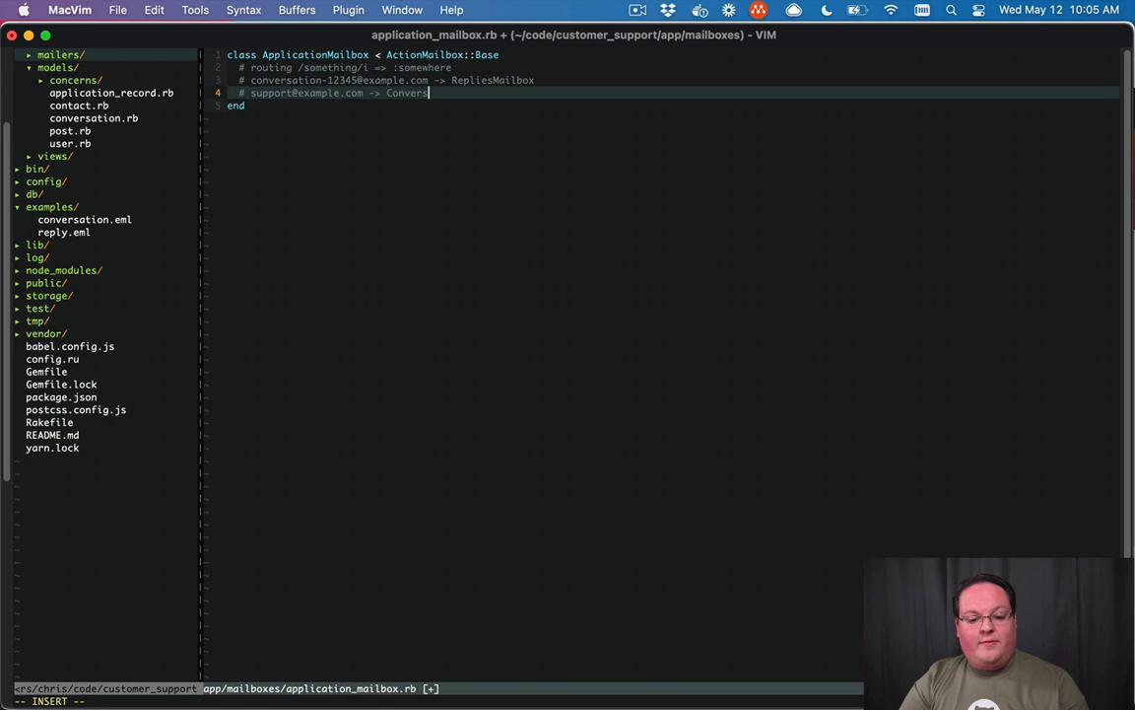
pyautogui.write('ationMailbox')
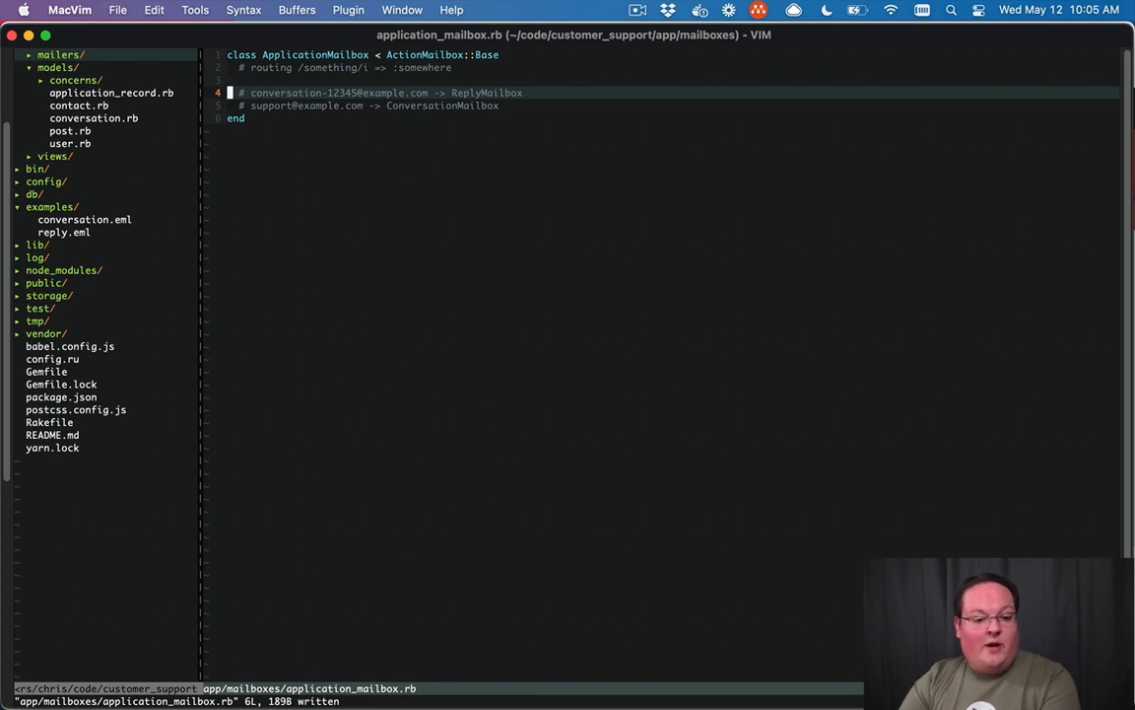
pyautogui.press('v')
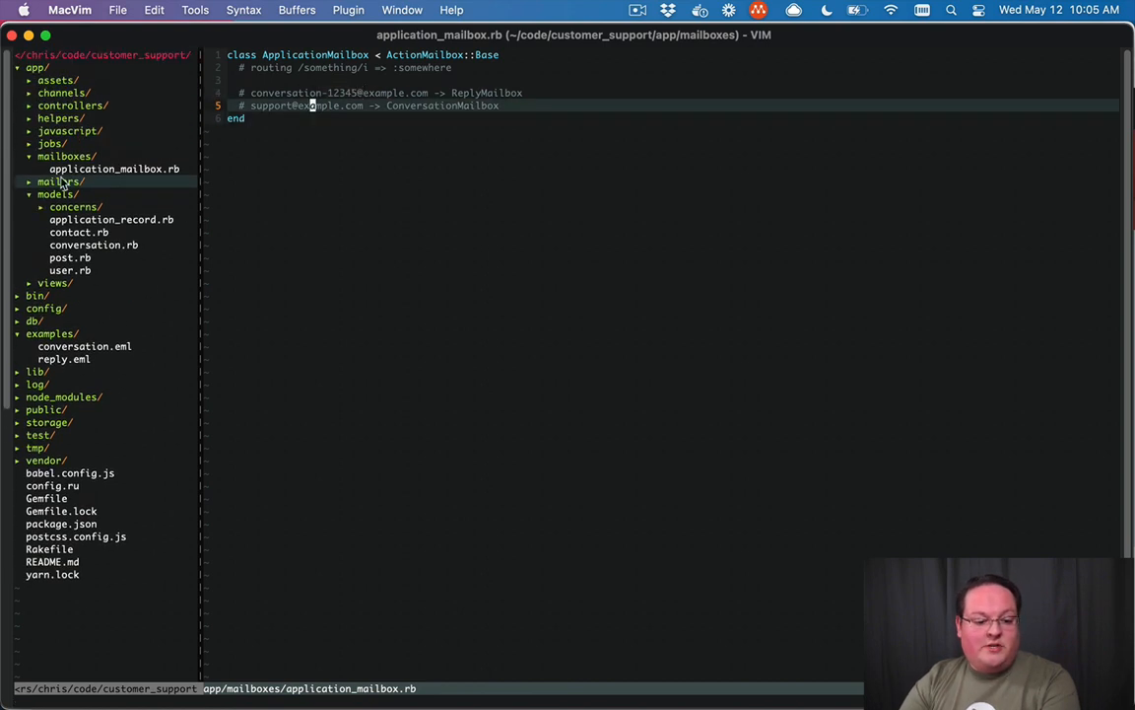
pyautogui.click(57, 181)
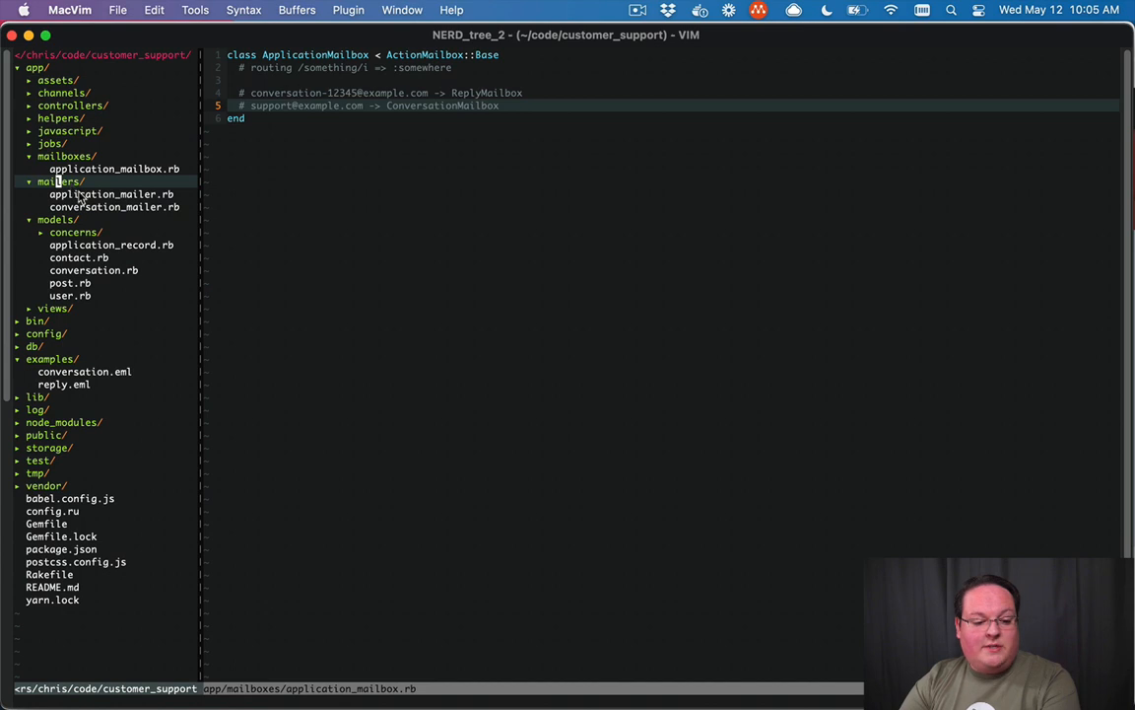
pyautogui.click(57, 181)
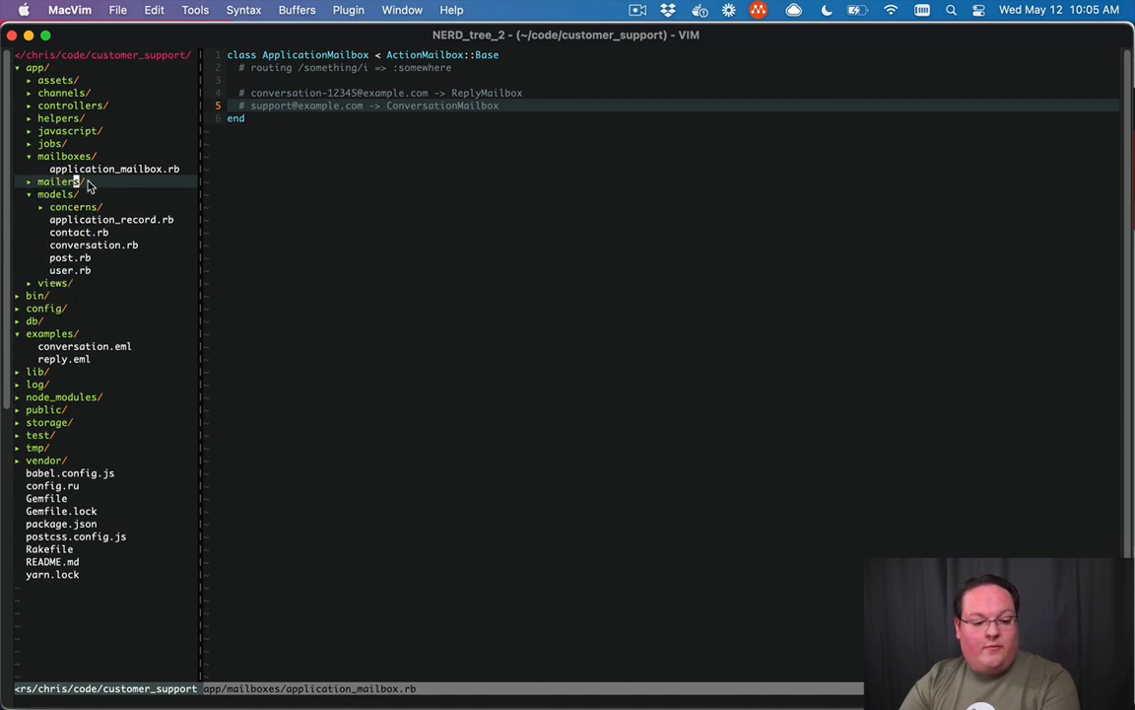